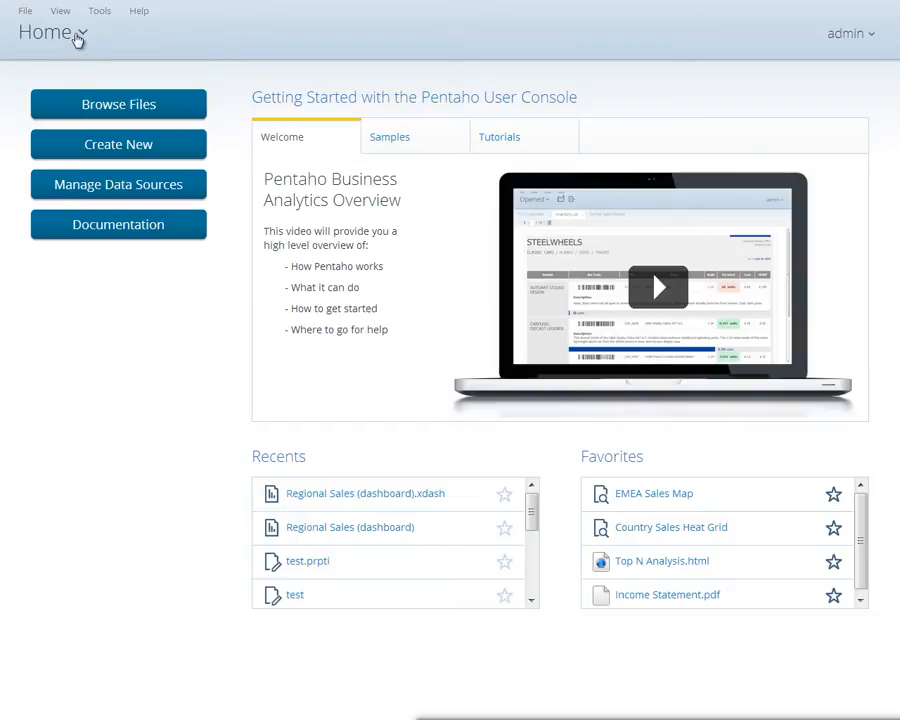
# From the Home page, create a new empty dashboard via Create New > Dashboard.
pyautogui.click(52, 32)
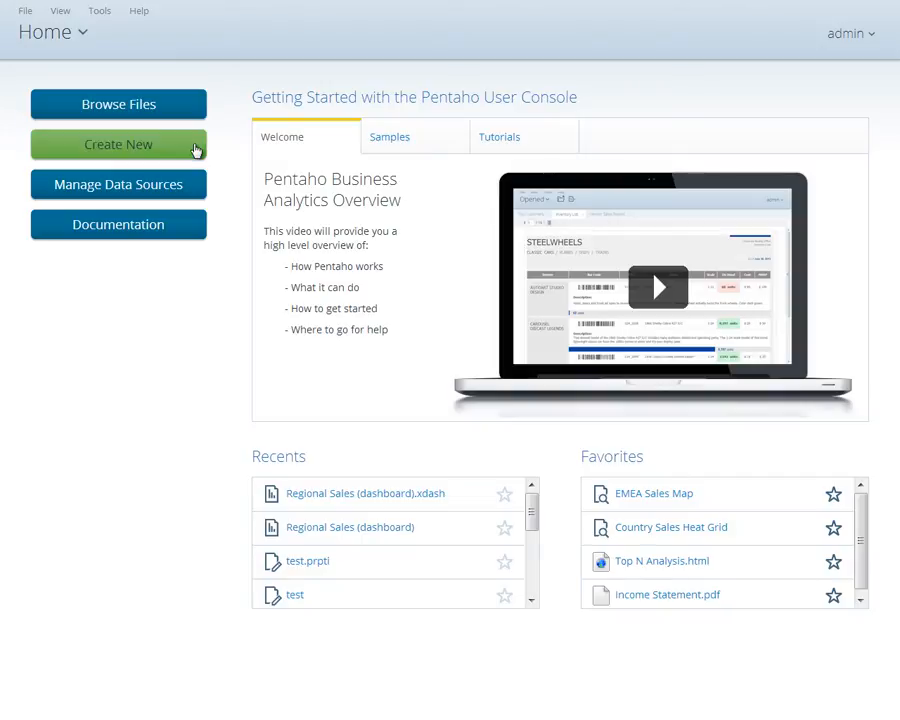
pyautogui.click(118, 144)
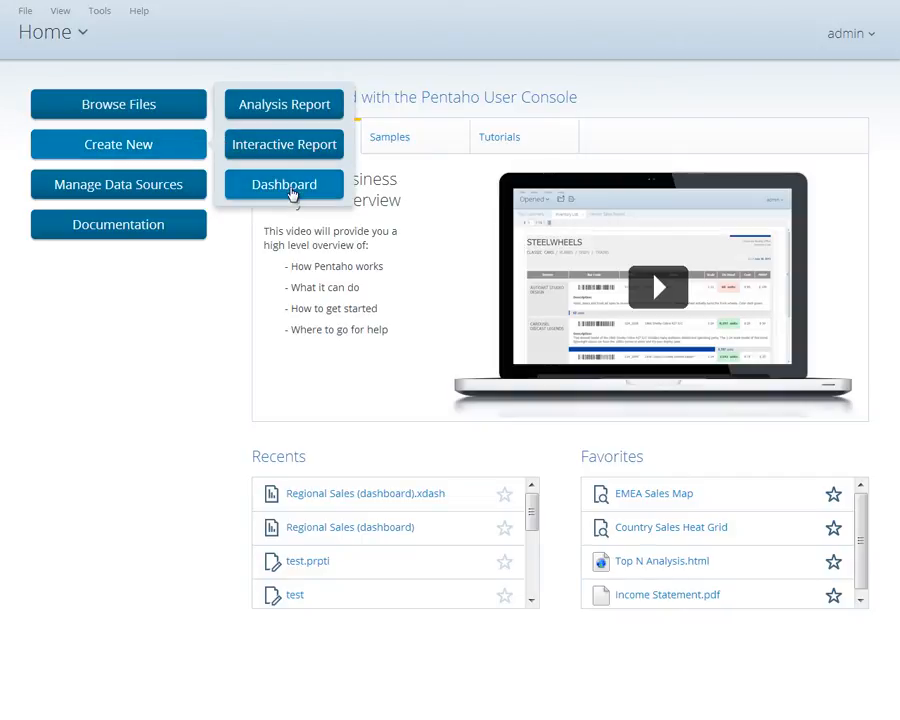
pyautogui.moveTo(248, 192)
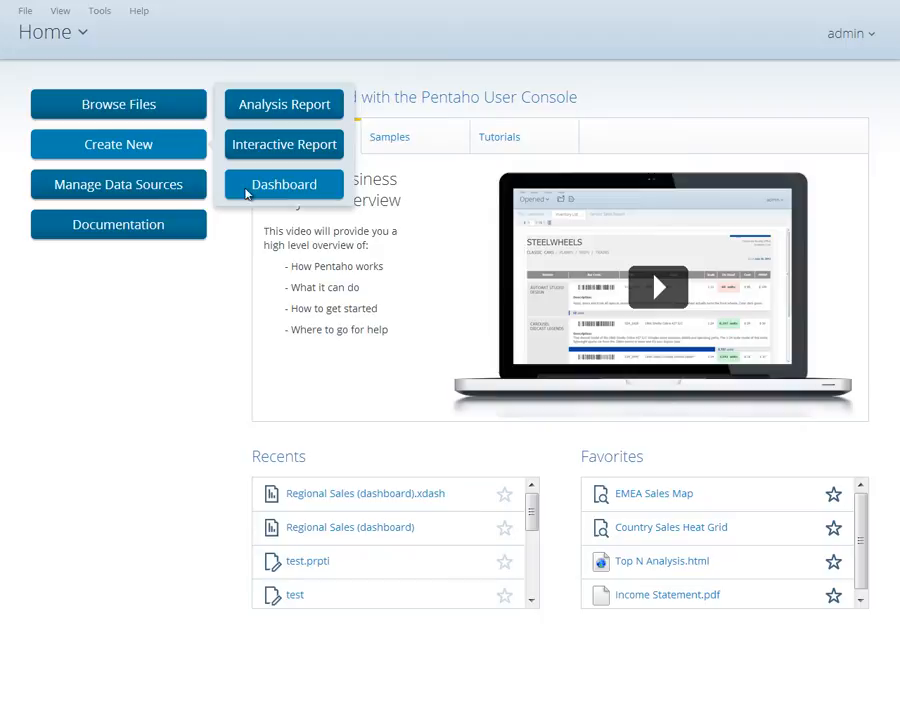
pyautogui.click(24, 12)
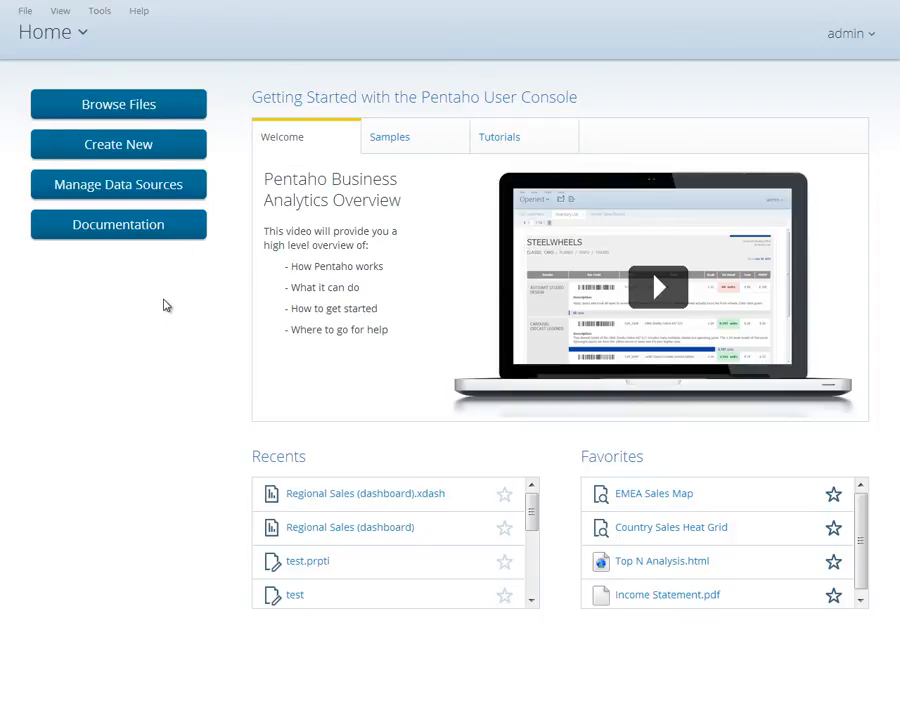
pyautogui.click(118, 144)
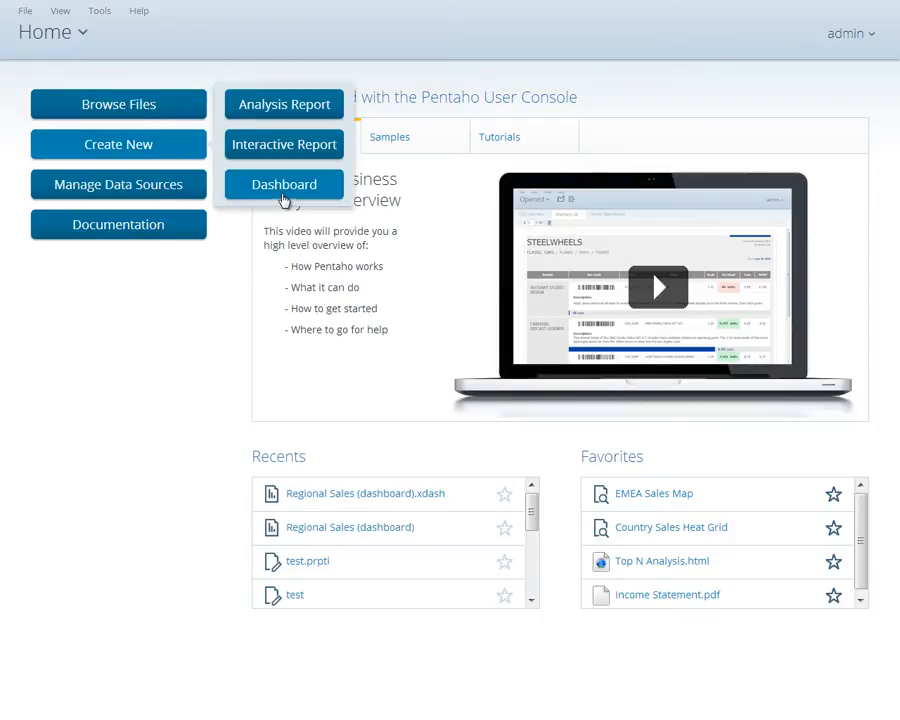
pyautogui.click(284, 184)
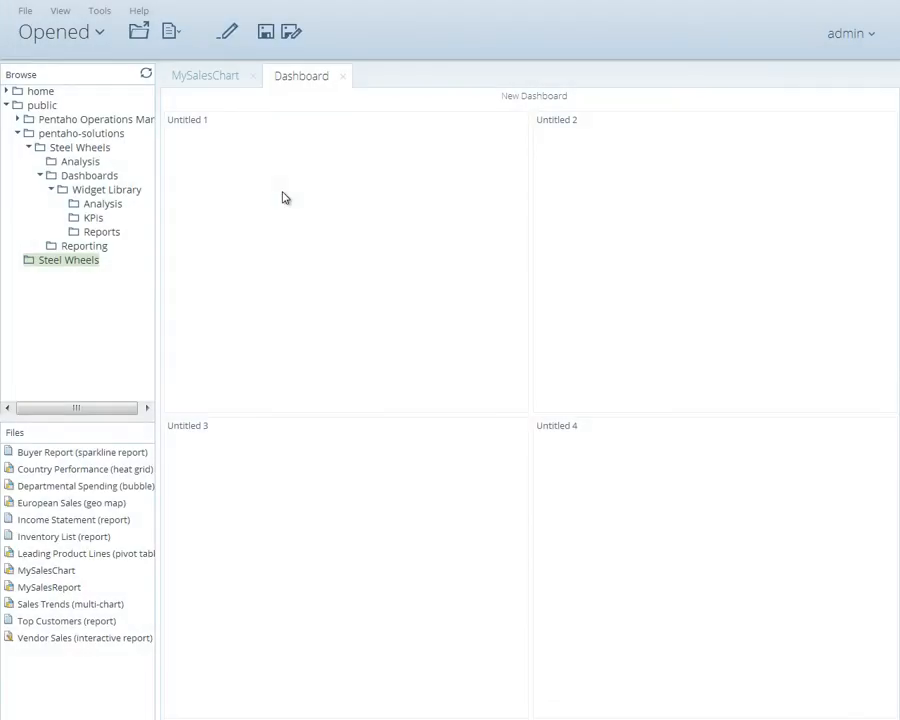
# Switch the dashboard to the '2 over 1' layout template.
pyautogui.click(226, 32)
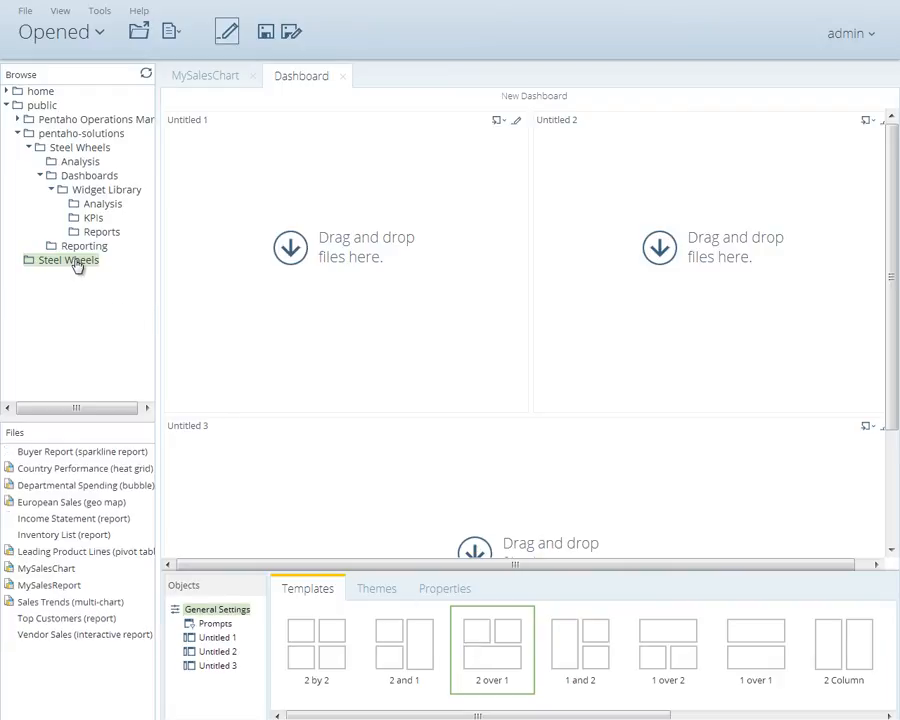
pyautogui.moveTo(88, 288)
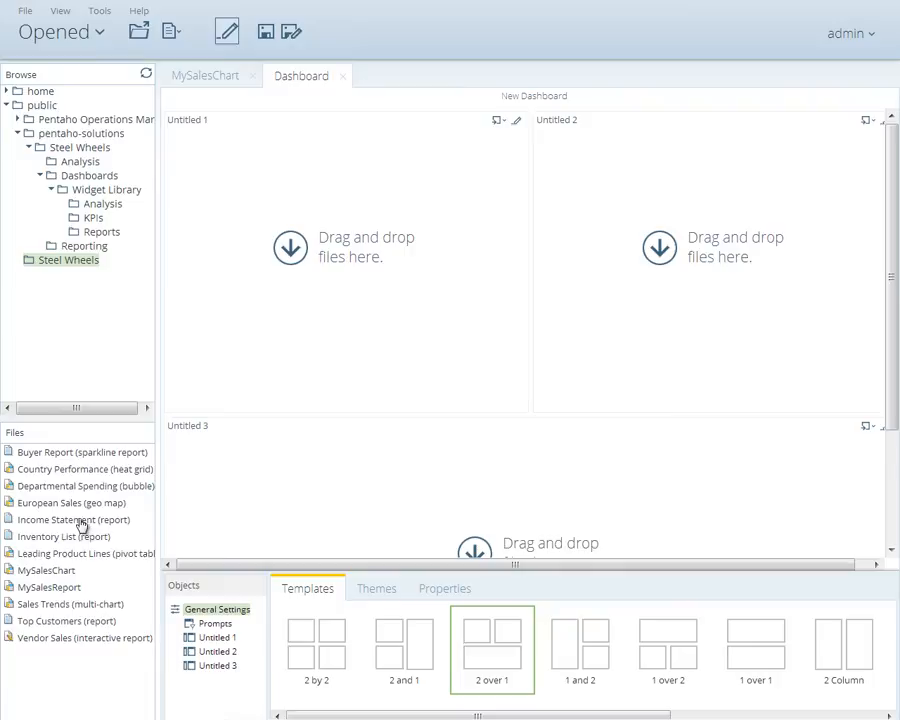
pyautogui.moveTo(44, 570)
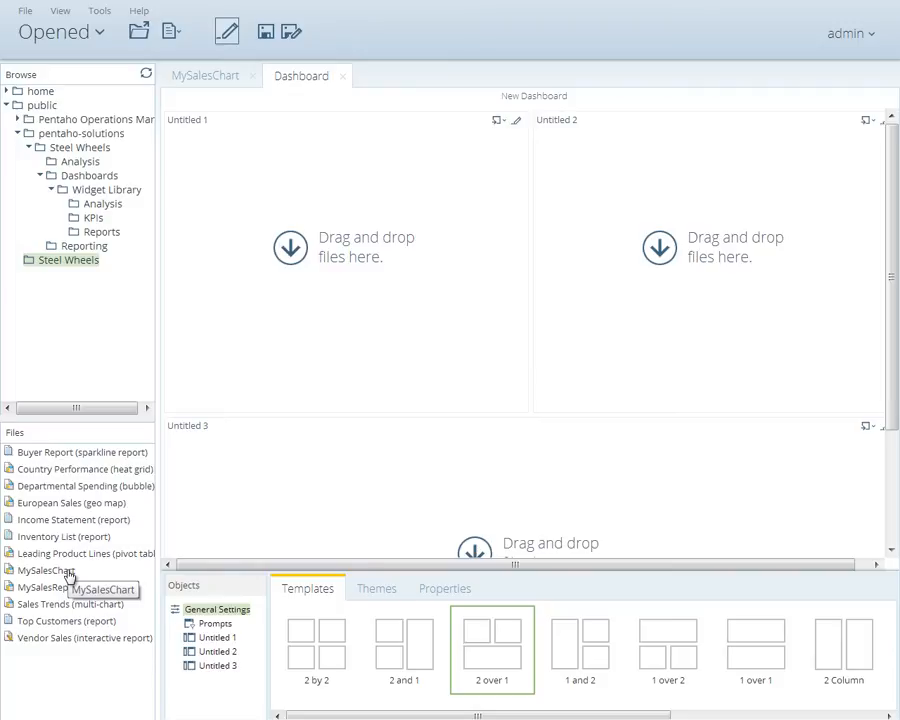
pyautogui.moveTo(68, 588)
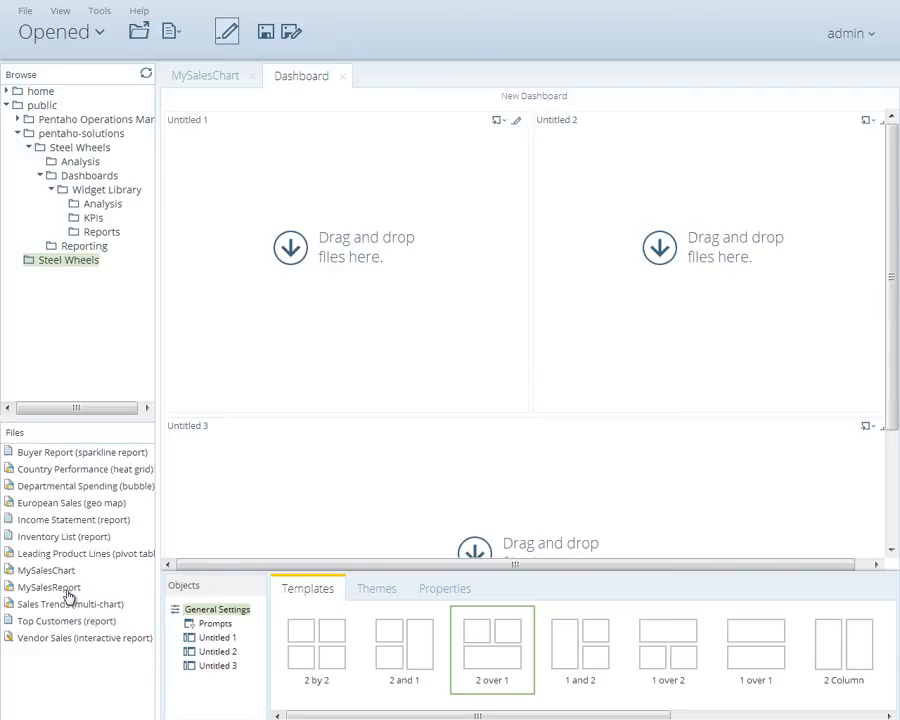
pyautogui.moveTo(50, 588)
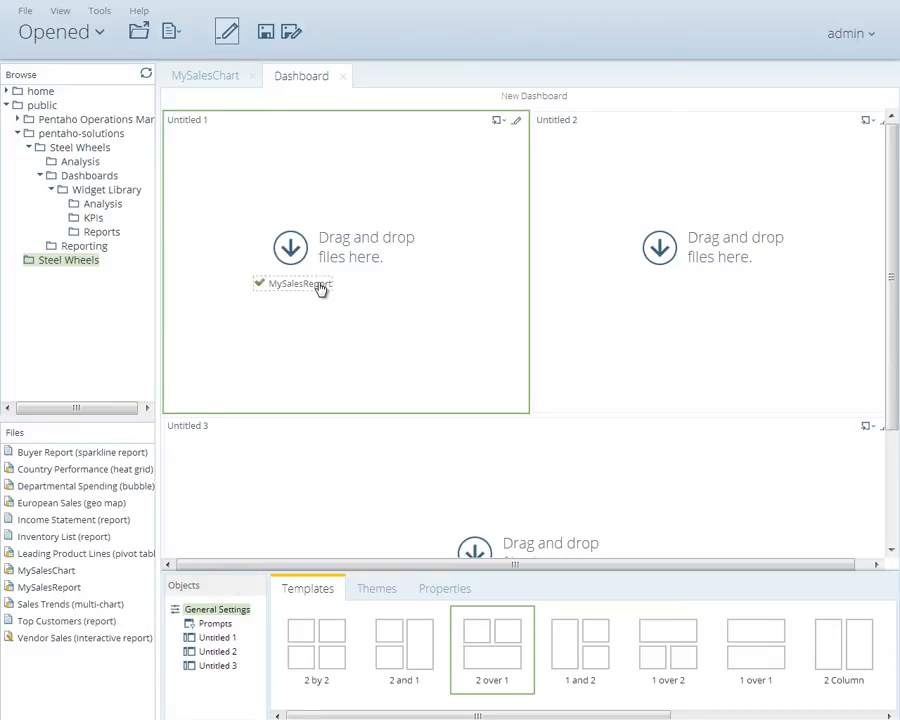
pyautogui.moveTo(320, 288)
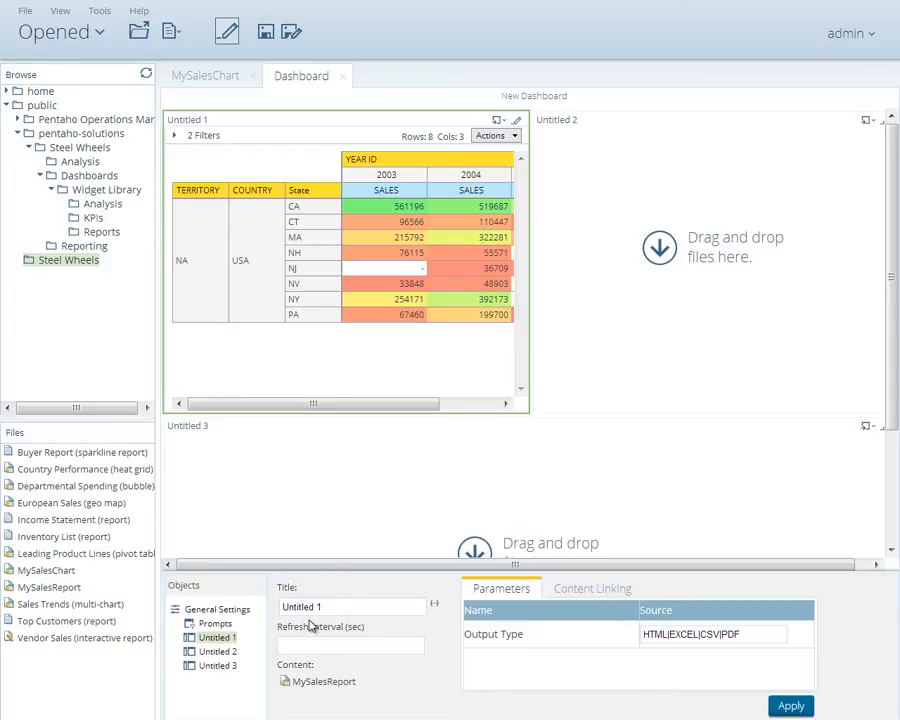
# Title the MySalesReport panel 'Sales Table' and apply it.
pyautogui.write('Sales Table')
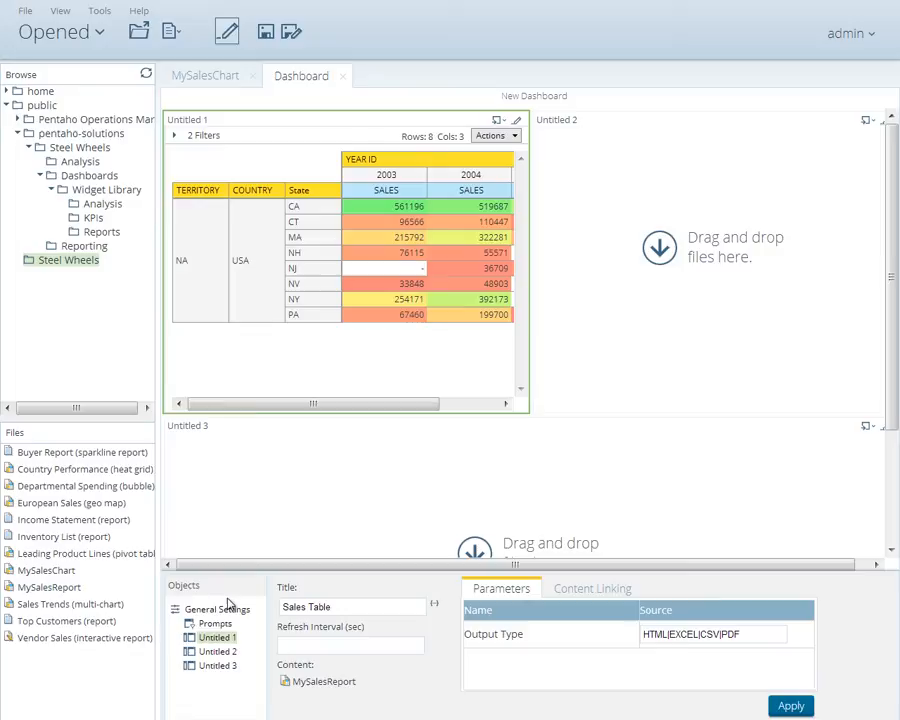
pyautogui.click(790, 706)
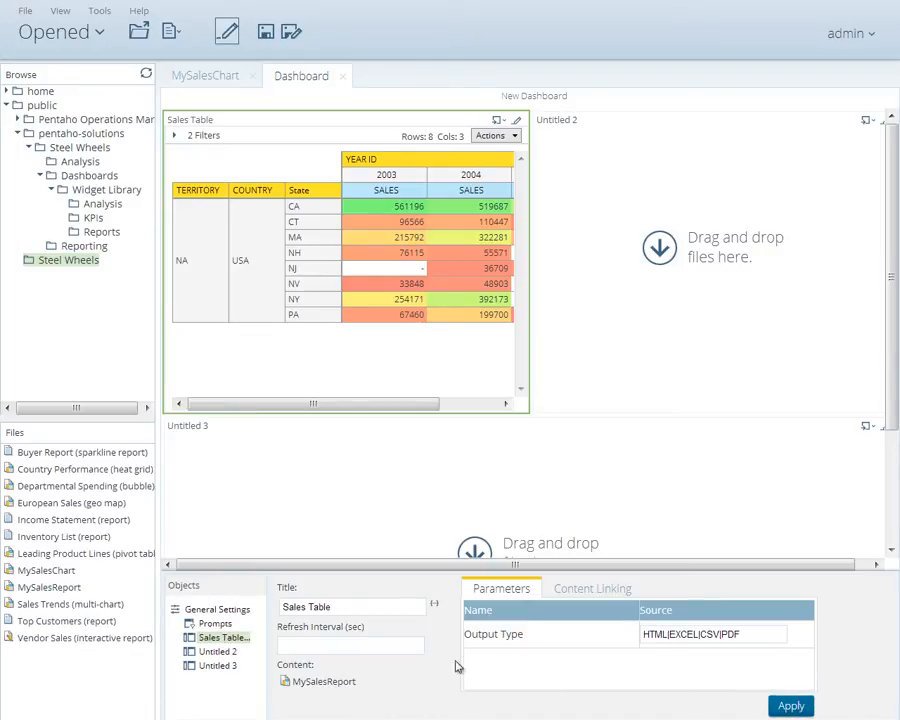
pyautogui.moveTo(50, 576)
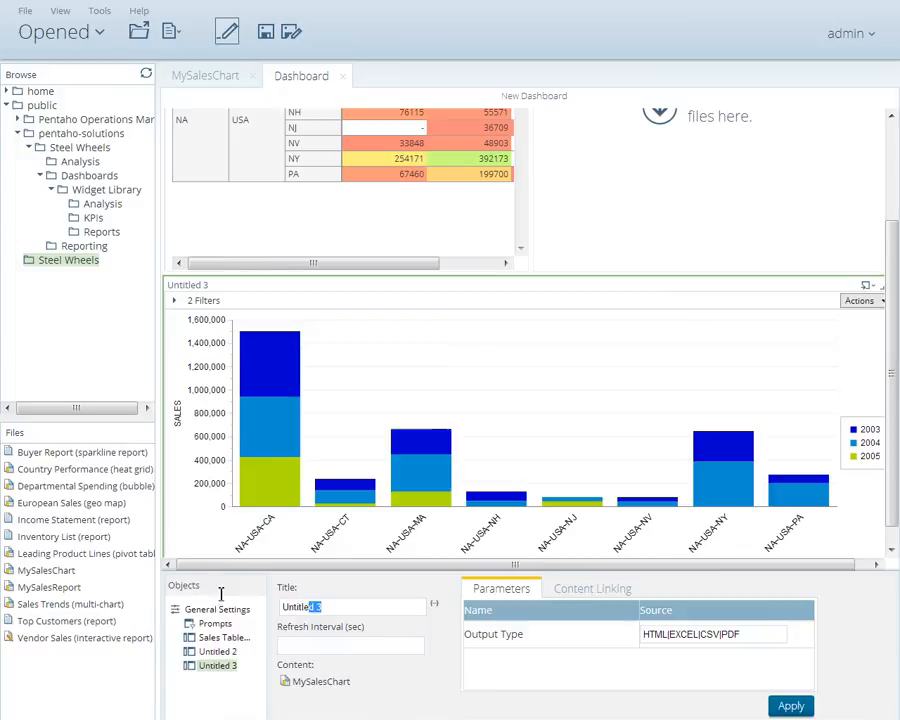
# Title the MySalesChart bottom panel 'Sales by Country' and apply it.
pyautogui.write('S')
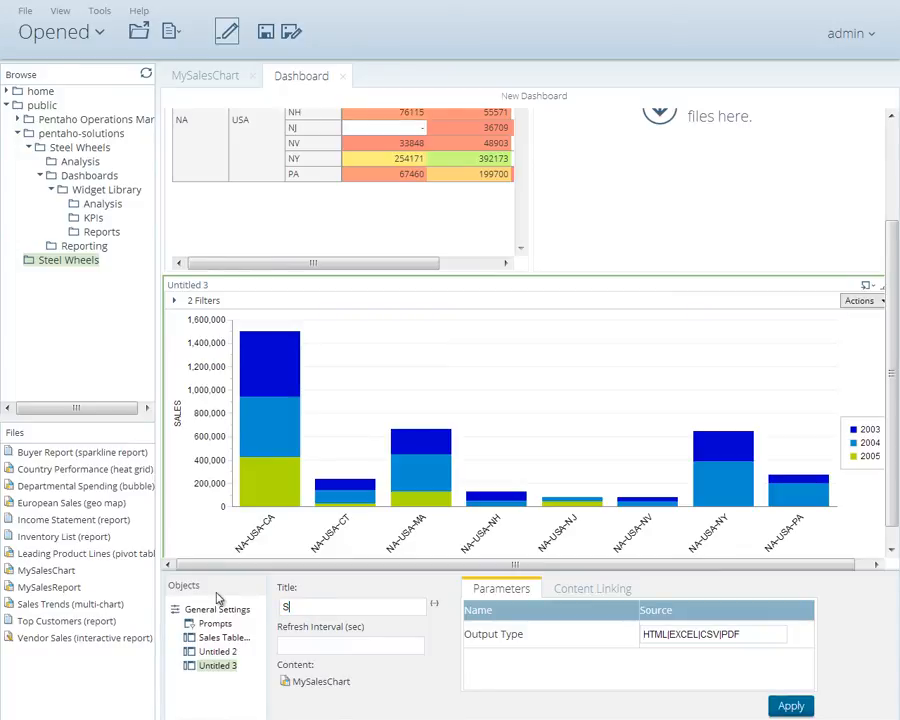
pyautogui.write('ales by')
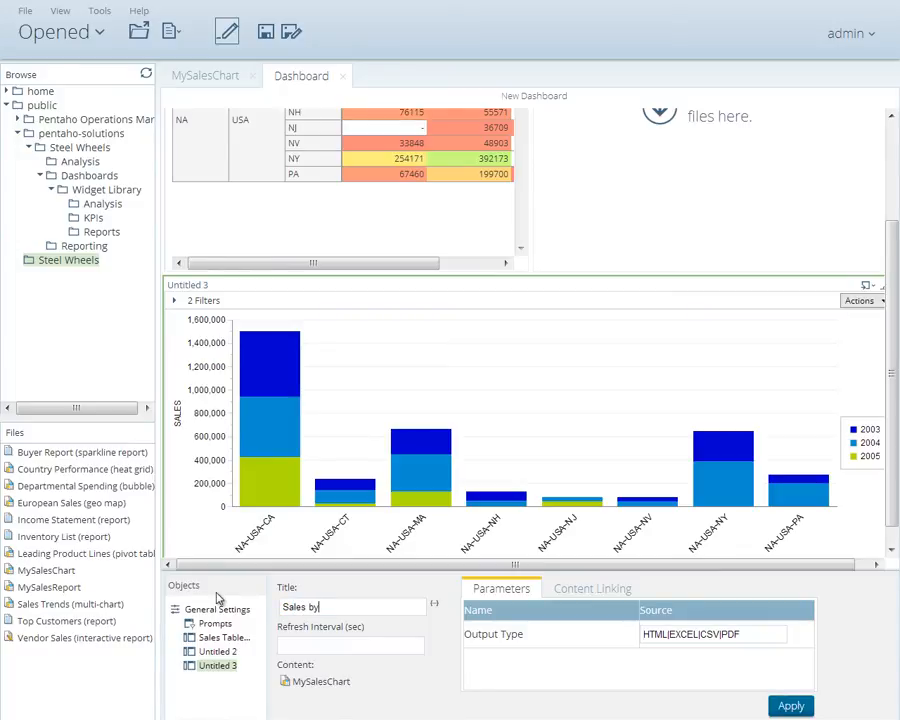
pyautogui.write('Country')
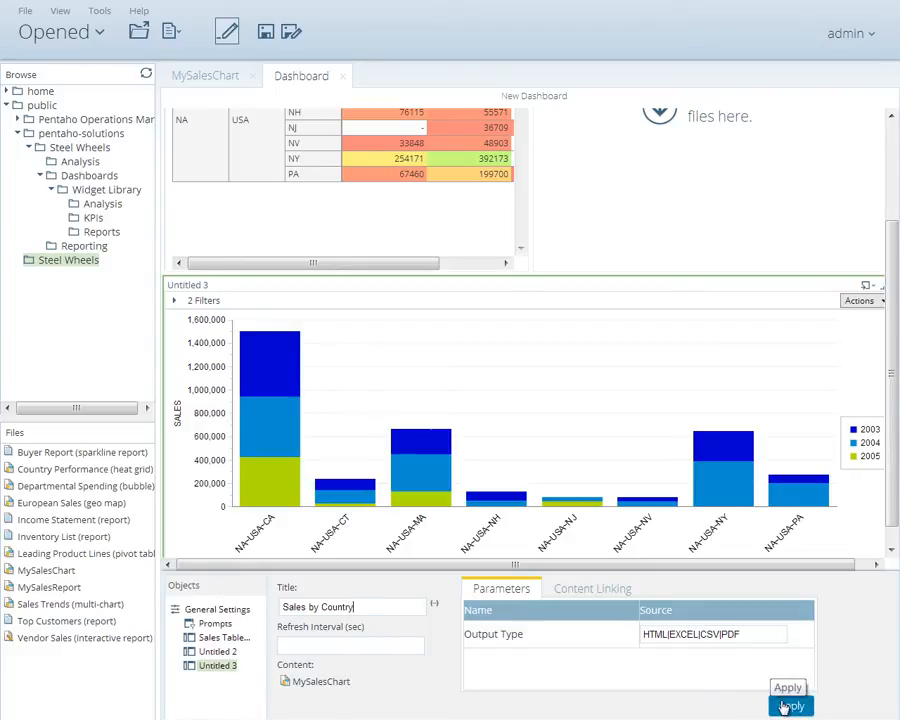
pyautogui.click(792, 704)
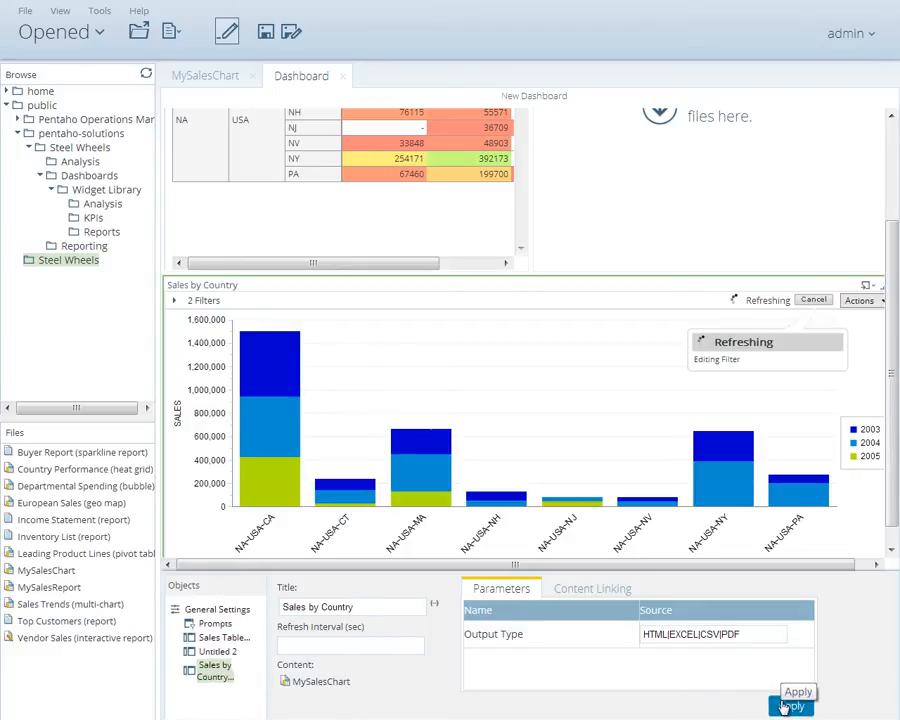
pyautogui.click(792, 704)
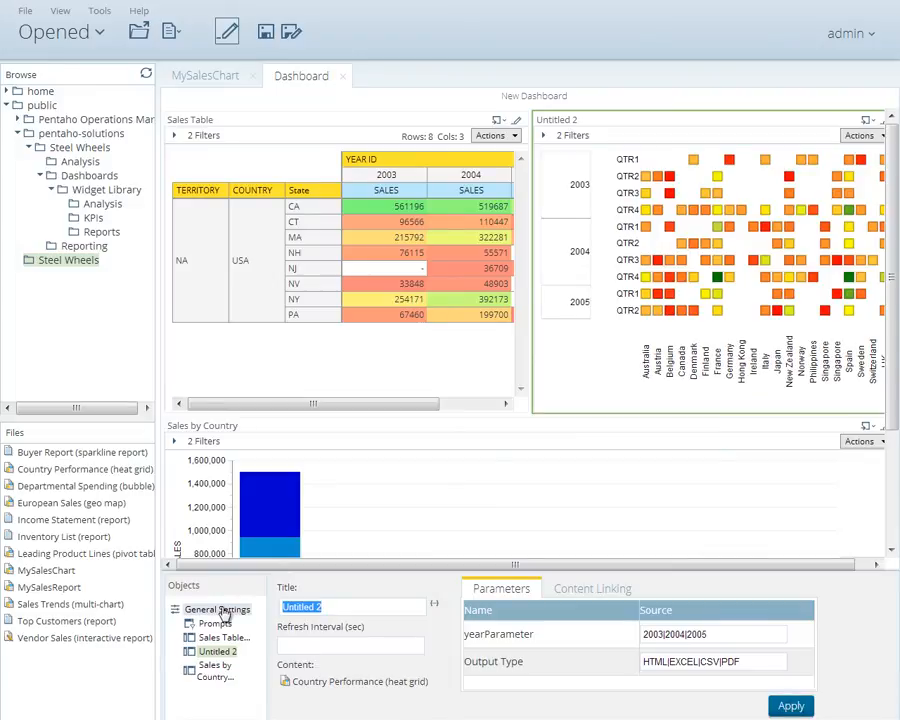
# Title the heat-grid panel 'Country Performance' and apply it.
pyautogui.write('Country Performance')
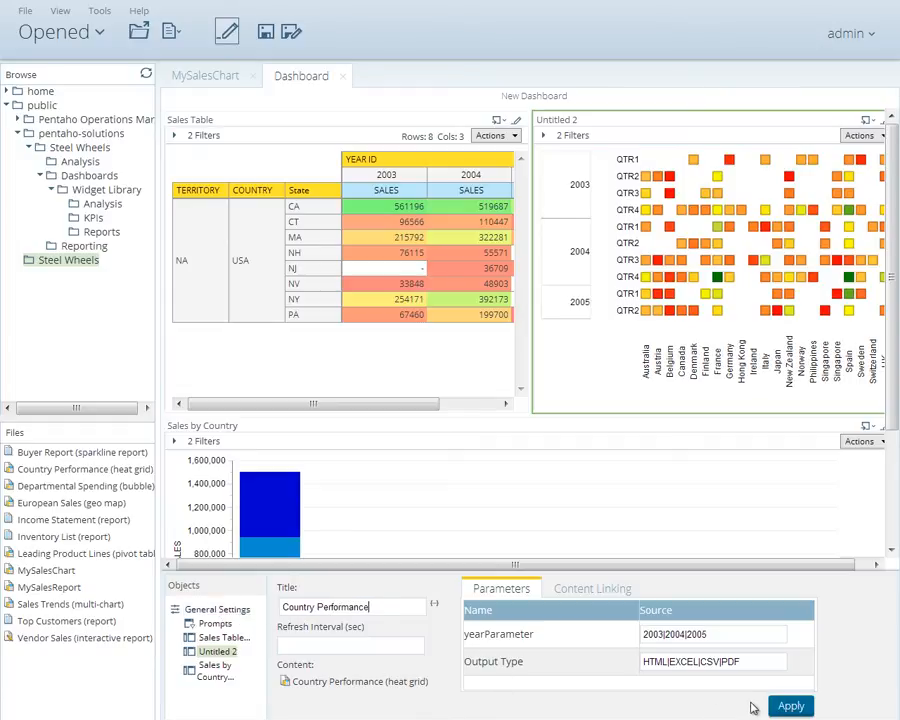
pyautogui.click(790, 704)
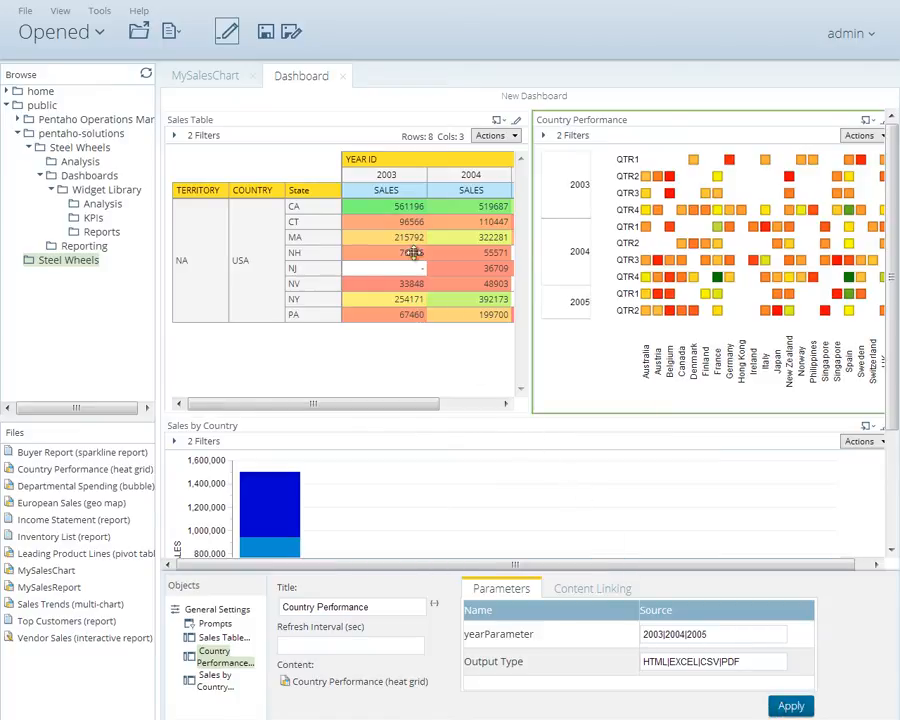
pyautogui.moveTo(264, 32)
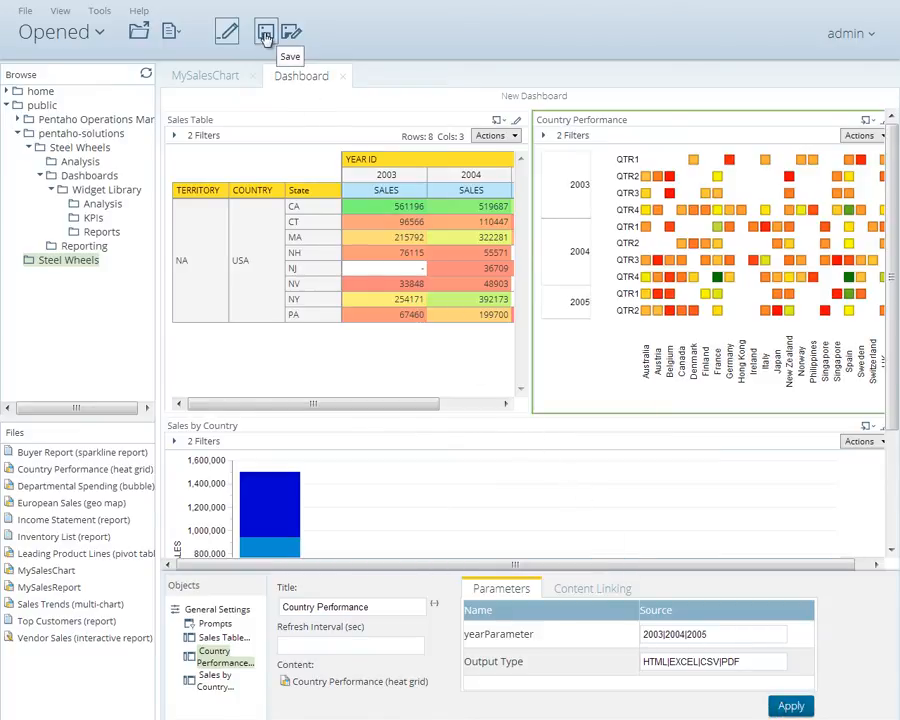
# Save the dashboard as MySalesDashboard in public/Steel Wheels.
pyautogui.click(264, 32)
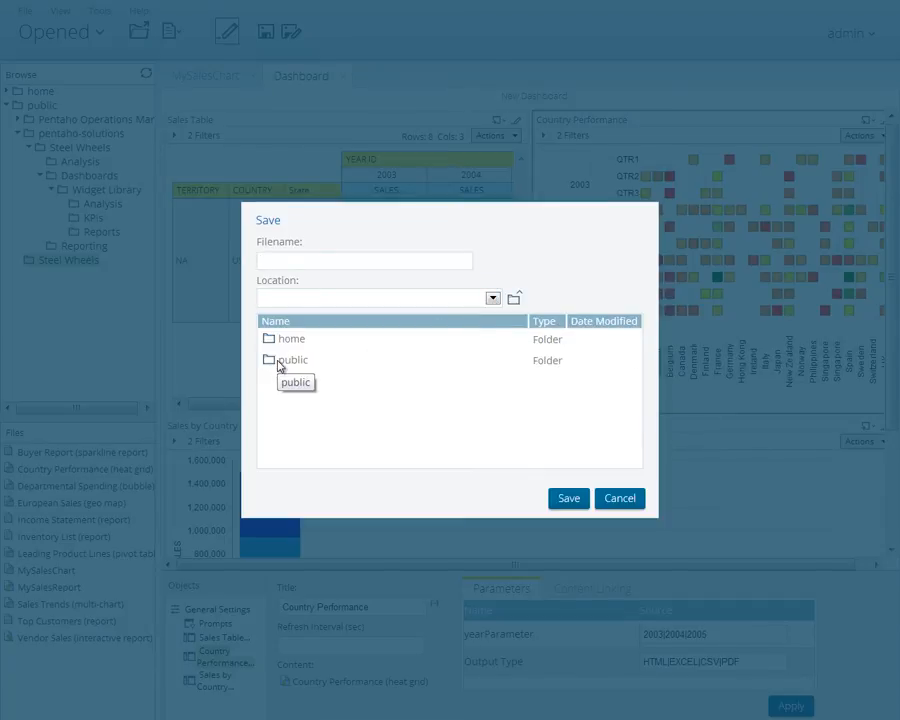
pyautogui.doubleClick(294, 360)
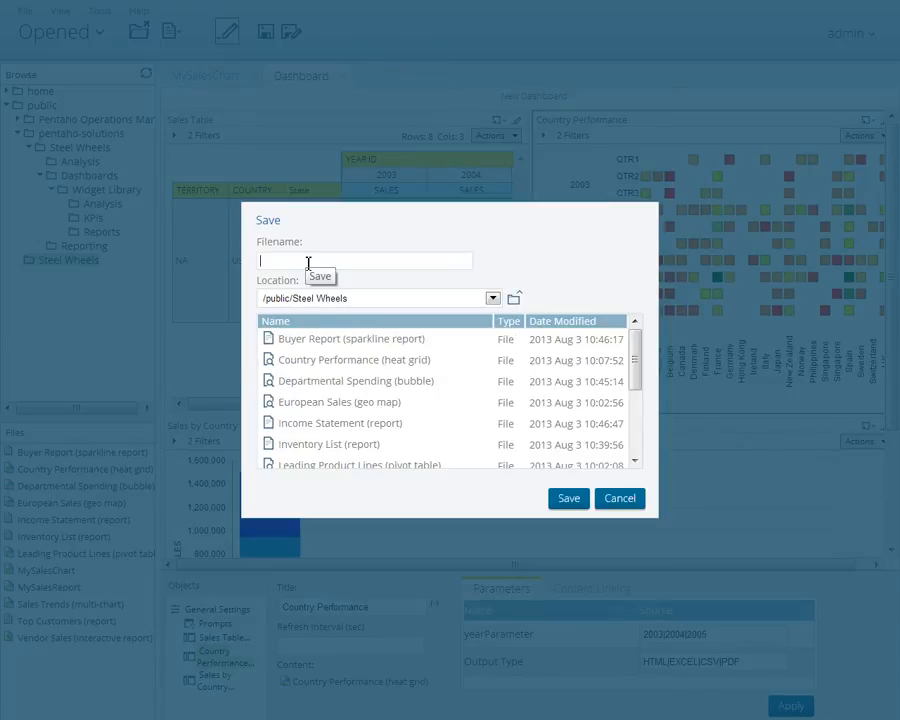
pyautogui.write('MySalesD')
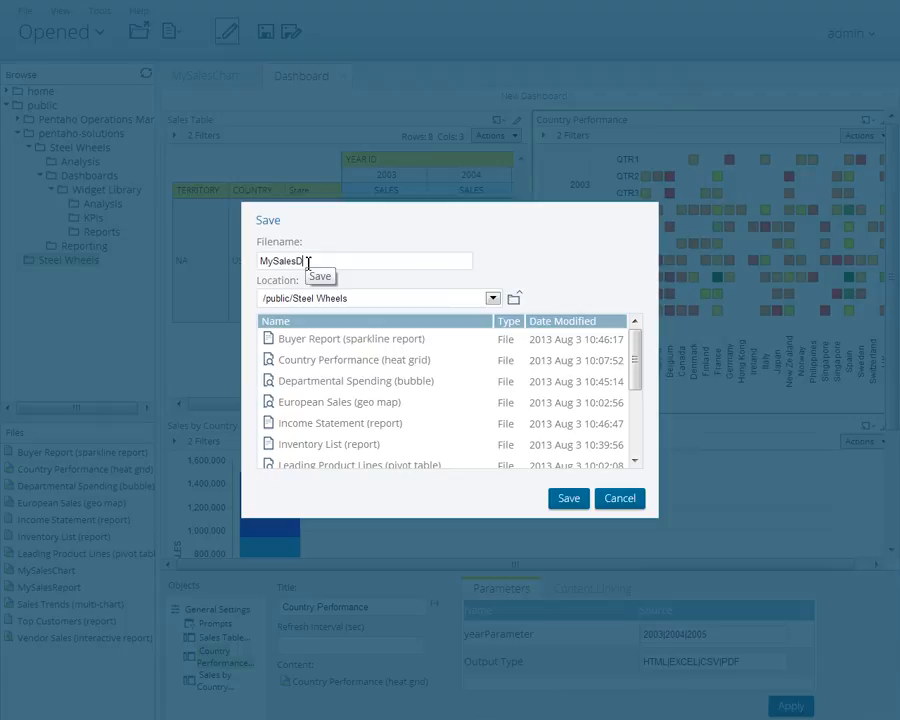
pyautogui.write('ashboard')
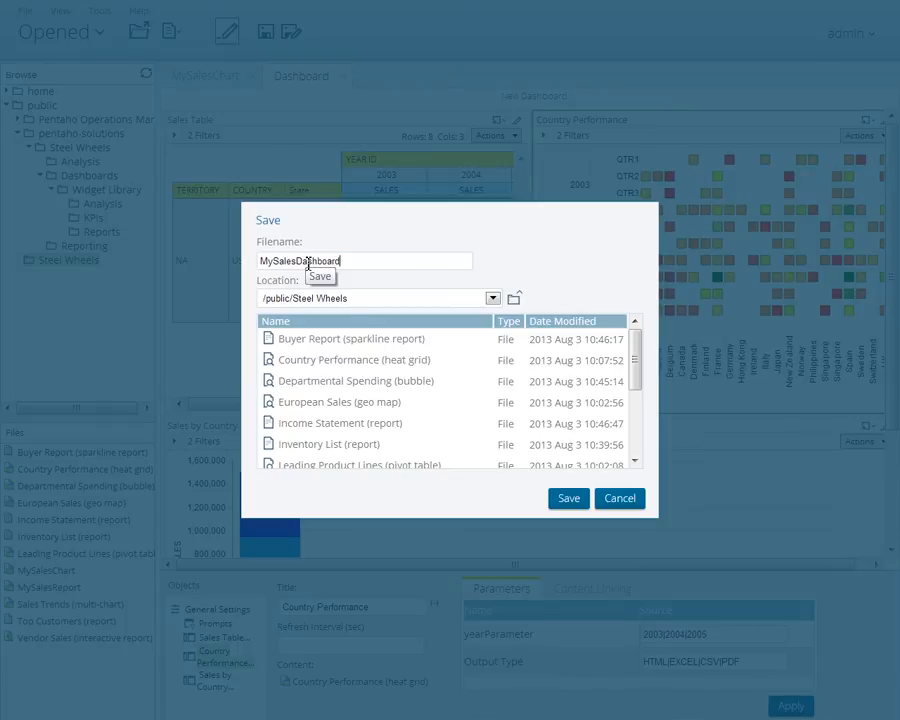
pyautogui.moveTo(532, 420)
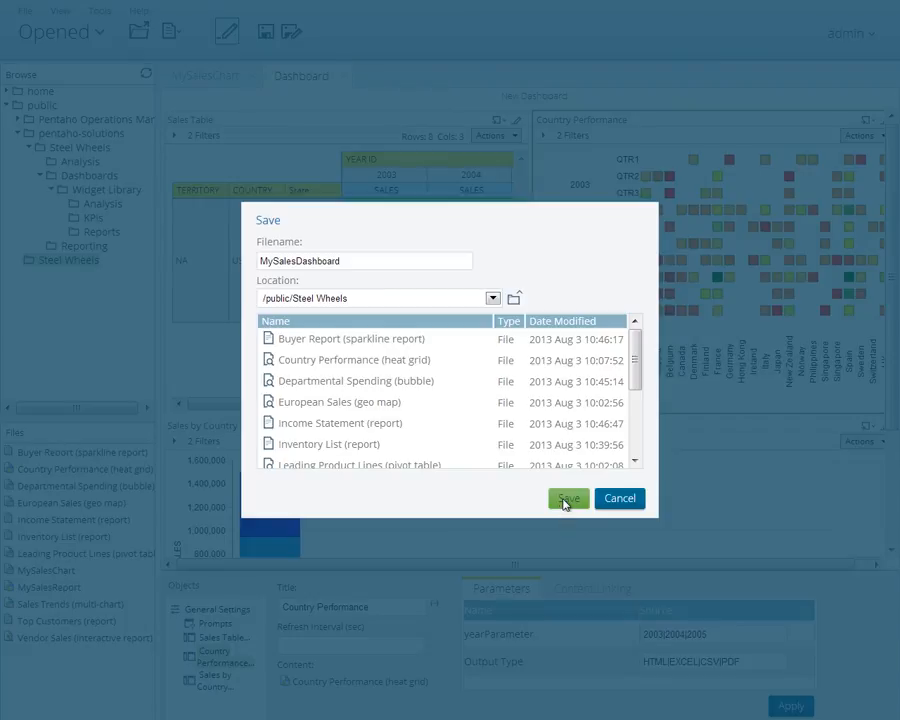
pyautogui.click(568, 498)
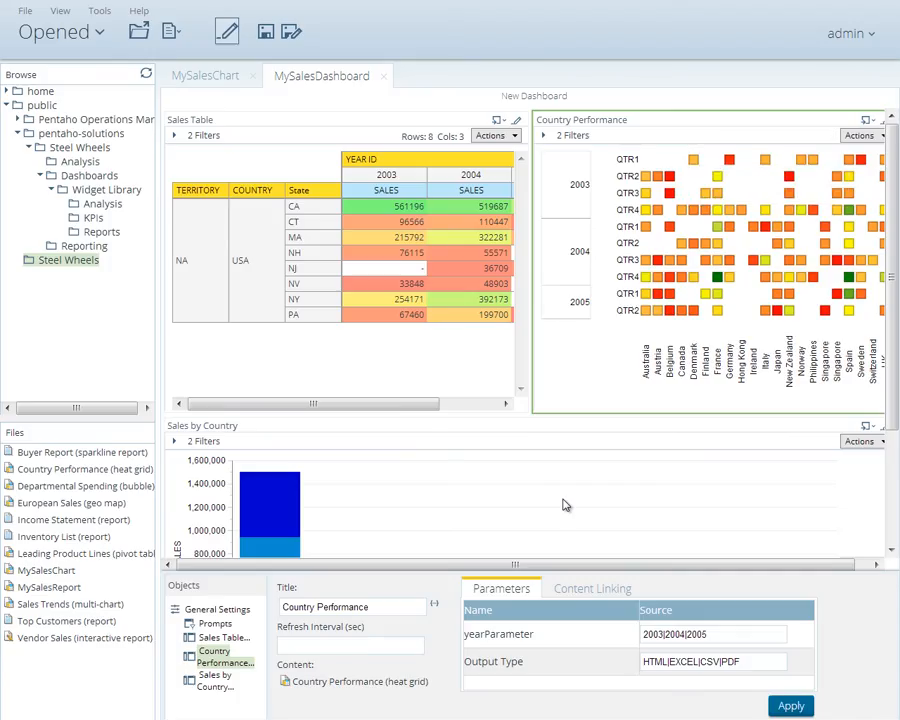